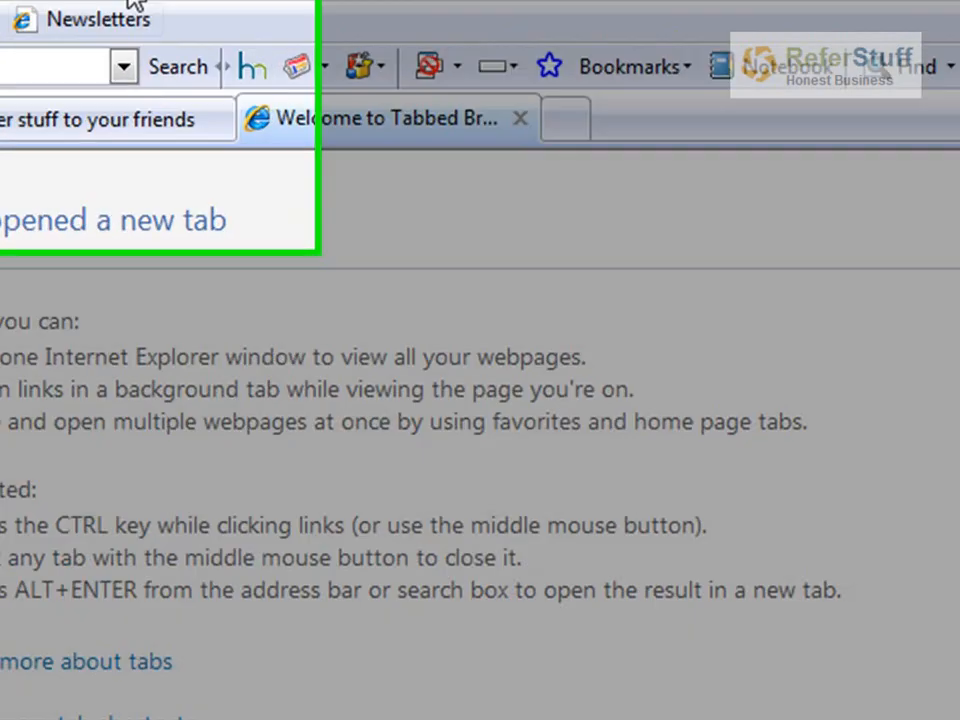
# Step: Enter the router address 192.168.0.1 to bring up its login prompt
pyautogui.write('1')
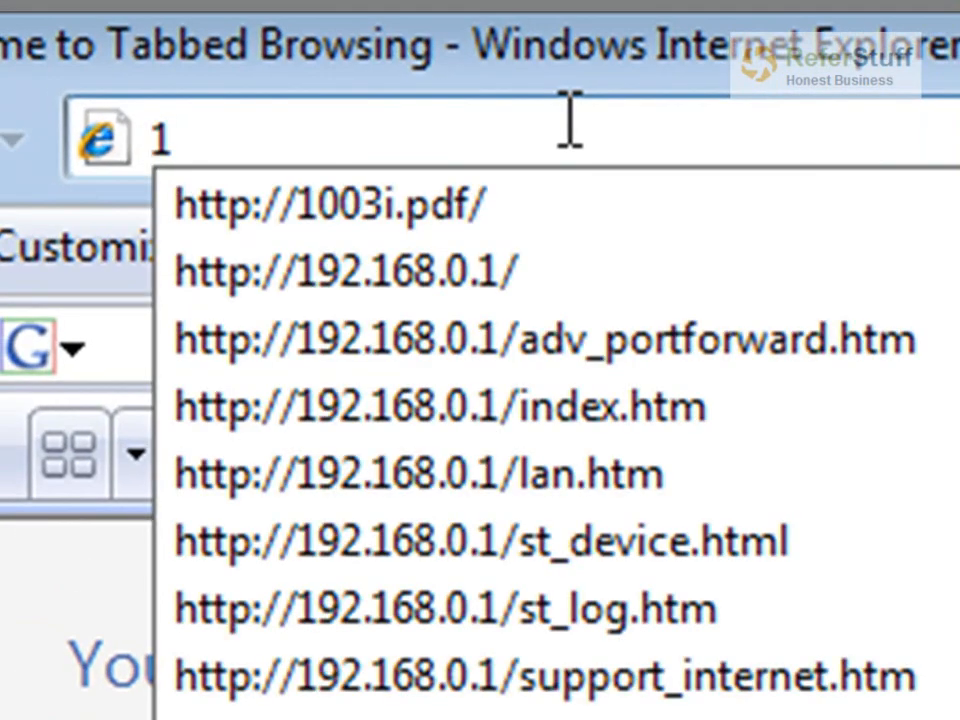
pyautogui.write('92.168.0.1/')
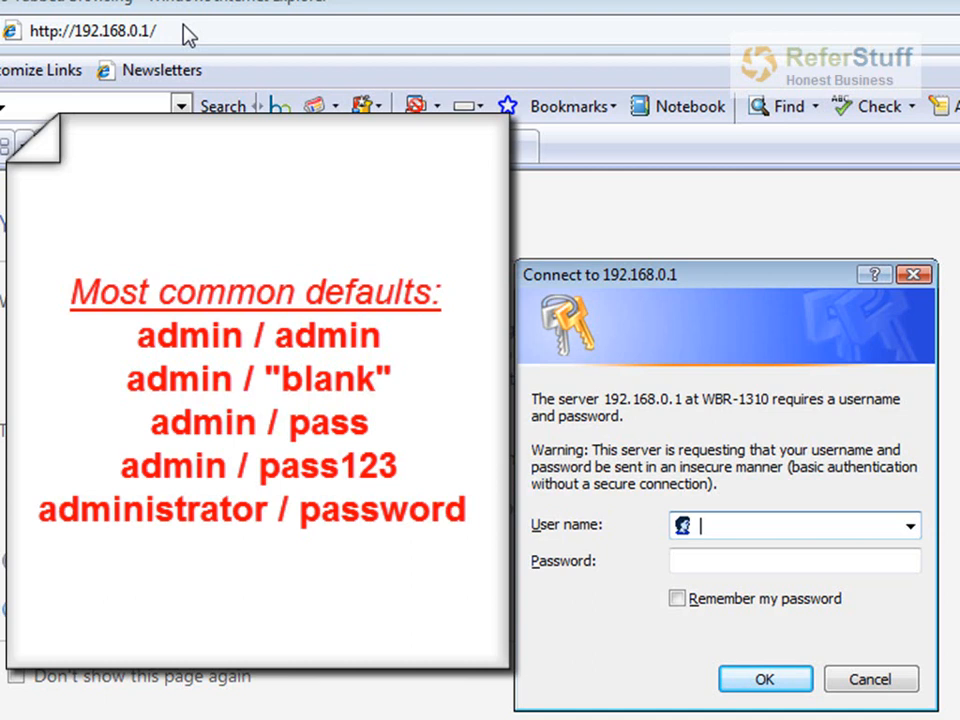
pyautogui.moveTo(688, 585)
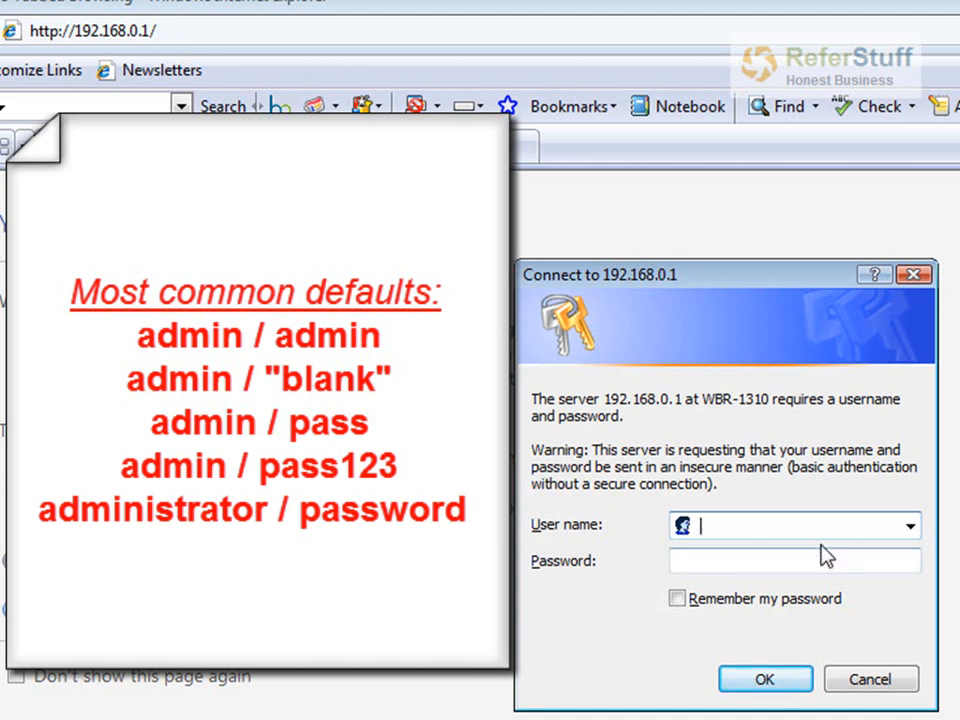
pyautogui.moveTo(765, 510)
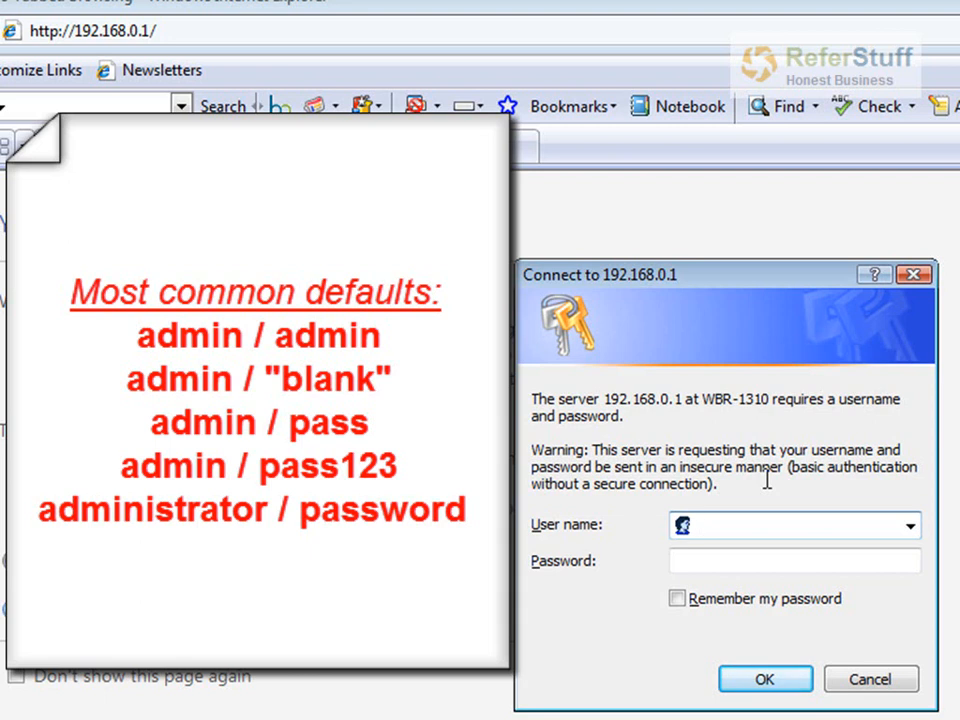
# Step: Log in with the admin credentials to reach the WBR-1310 Device Information page
pyautogui.click(795, 525)
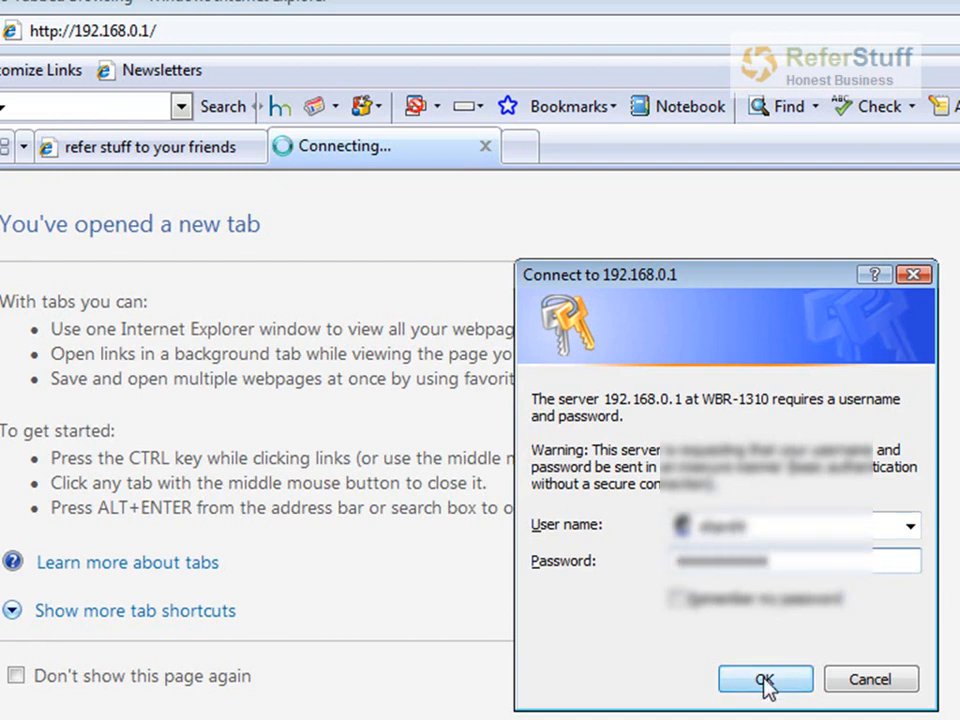
pyautogui.click(765, 679)
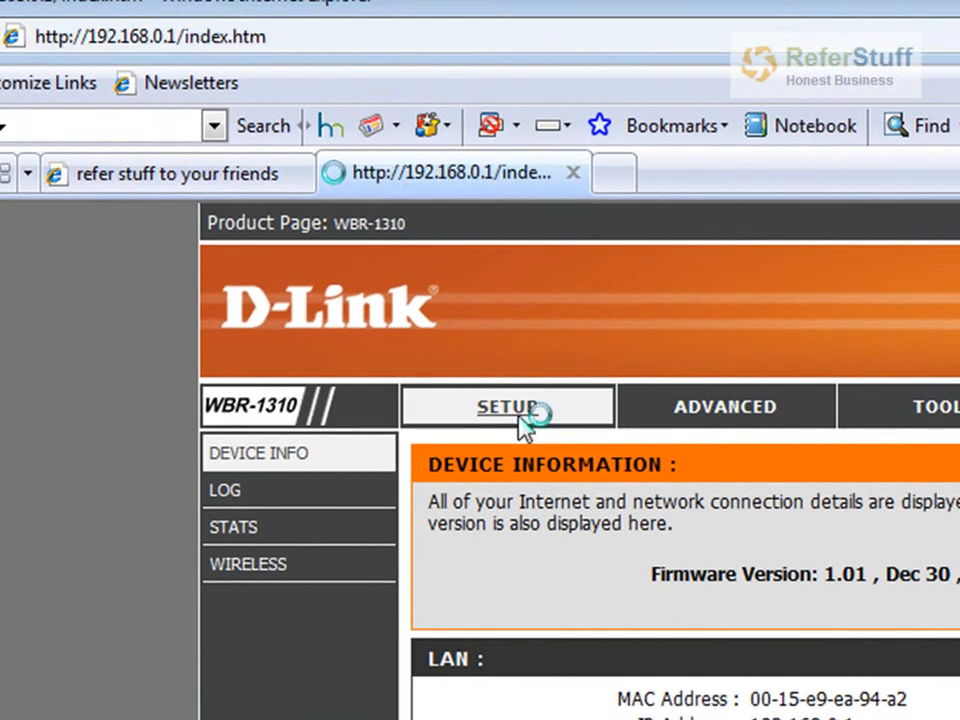
# Step: Under Setup > Wireless Settings, choose Enable WPA-Personal Wireless Security as the security mode
pyautogui.click(507, 406)
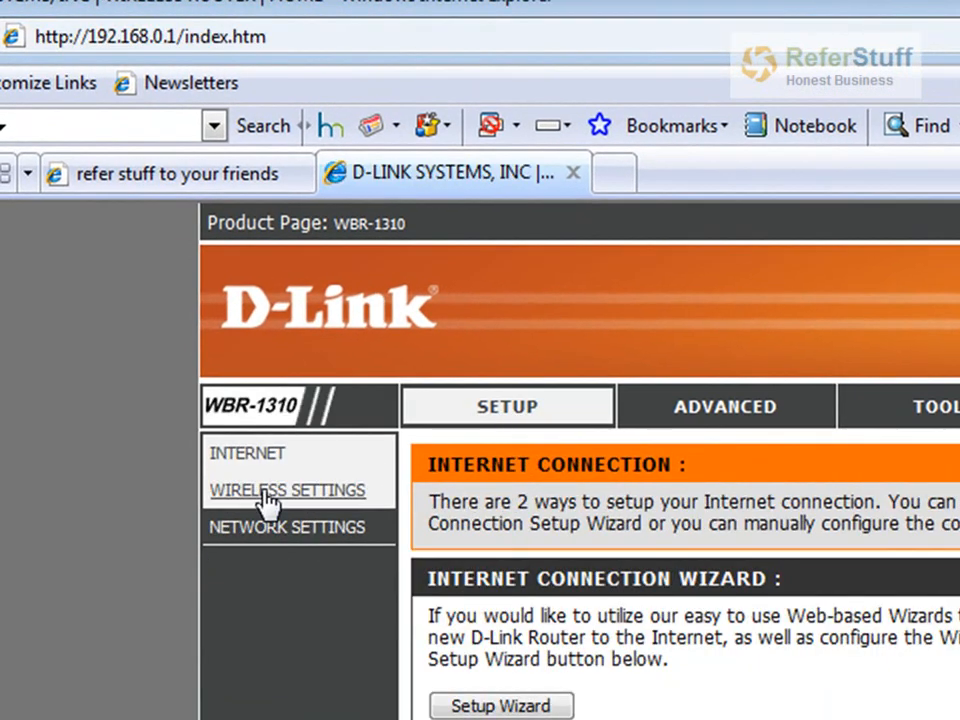
pyautogui.click(287, 490)
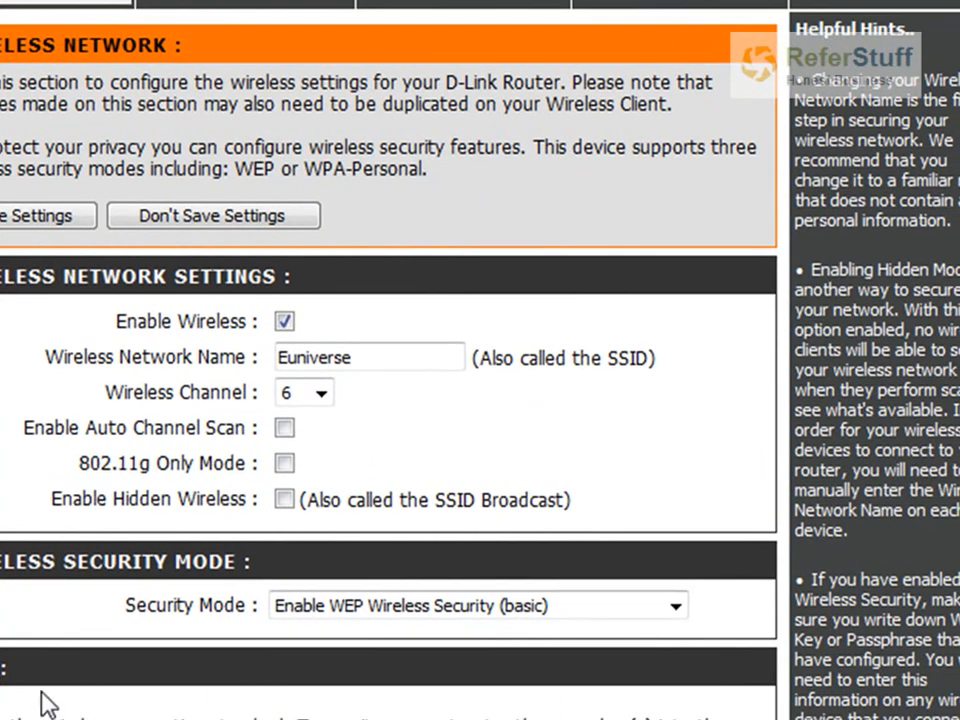
pyautogui.click(675, 605)
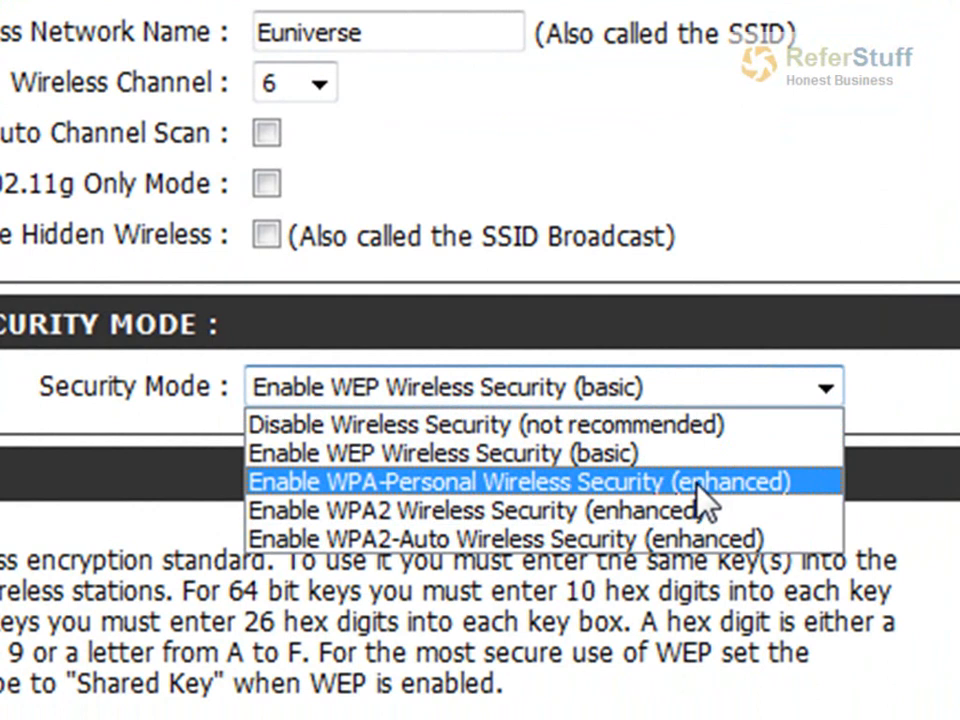
pyautogui.click(525, 481)
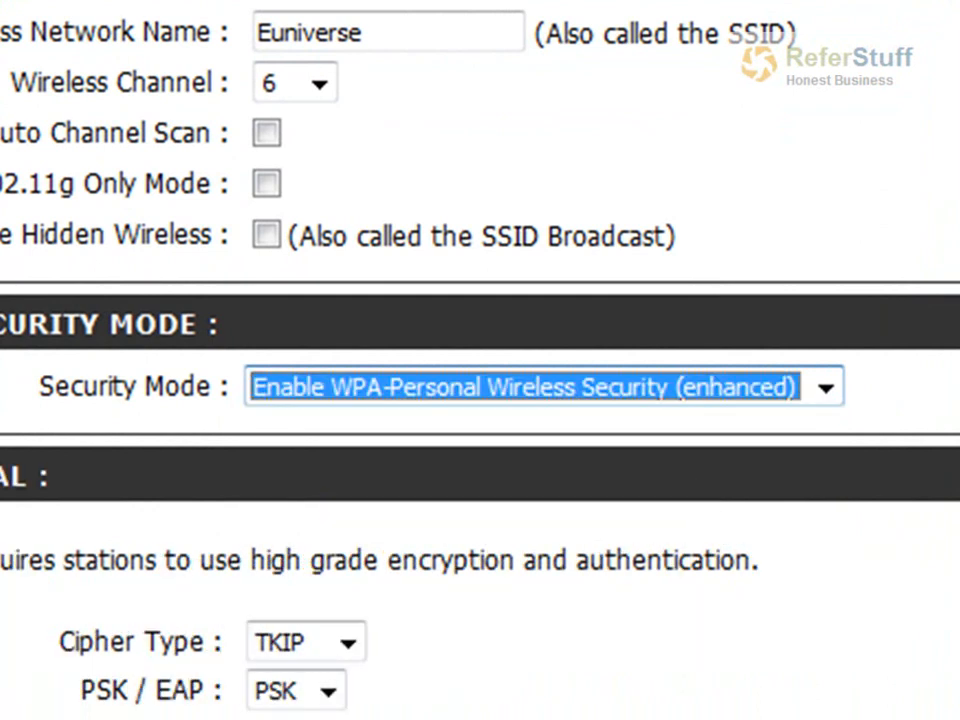
pyautogui.scroll(-3)
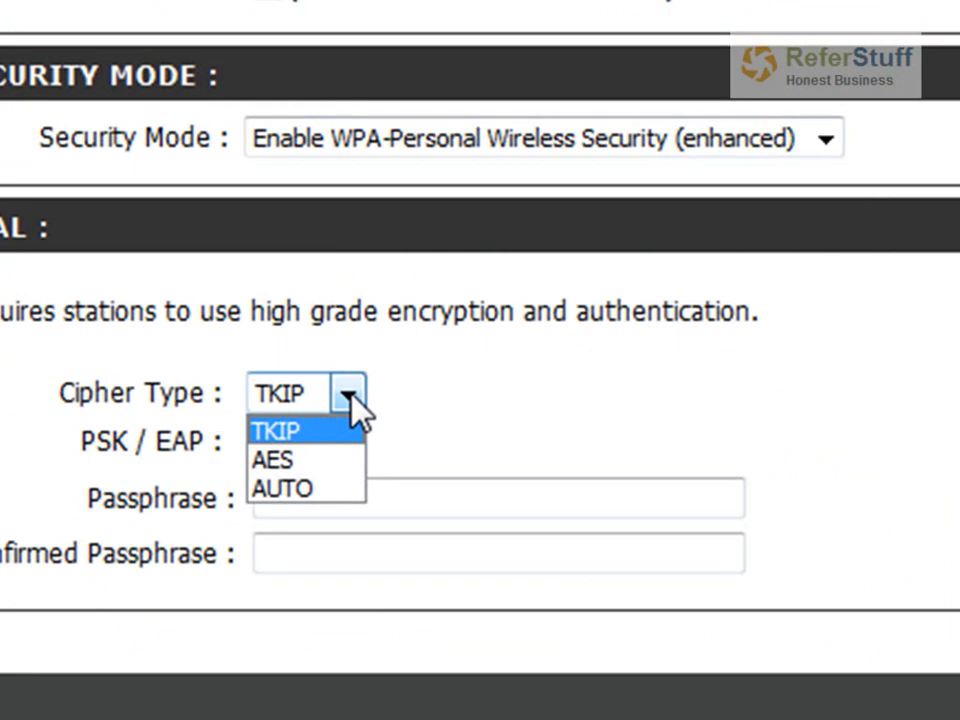
# Step: Keep TKIP as the cipher type with PSK authentication
pyautogui.click(283, 430)
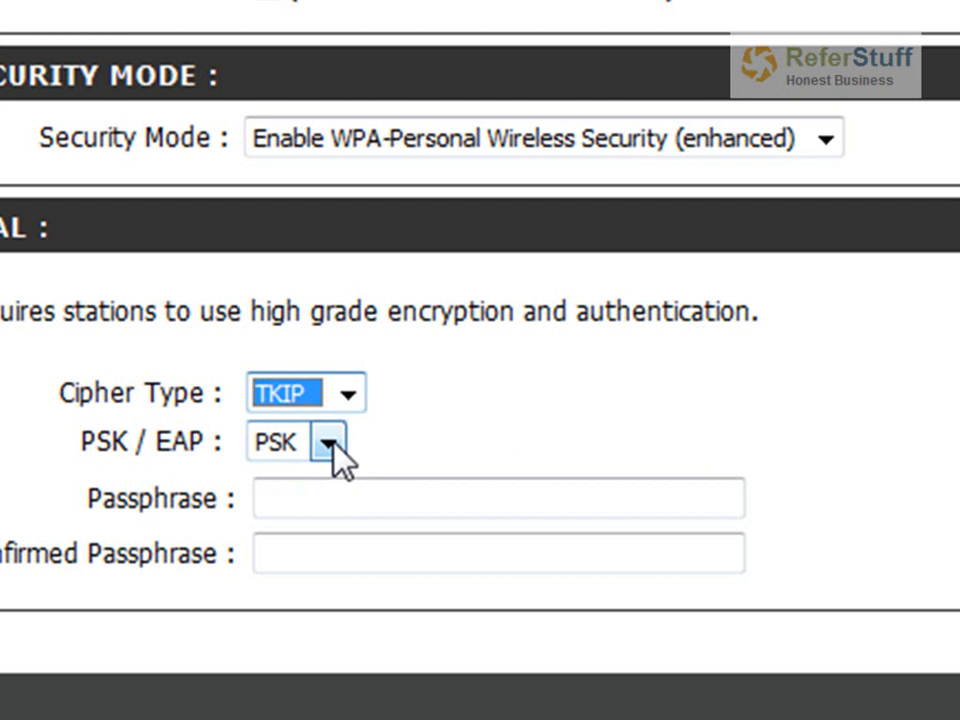
pyautogui.click(497, 498)
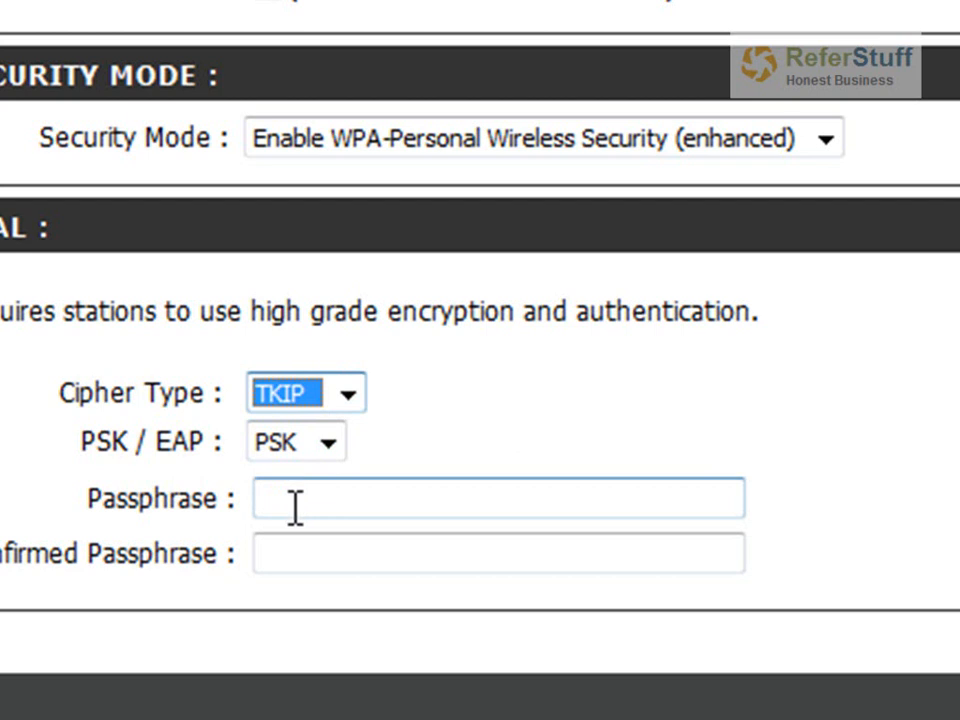
# Step: Enter the WPA-Personal key in the Passphrase and Confirmed Passphrase fields
pyautogui.click(497, 500)
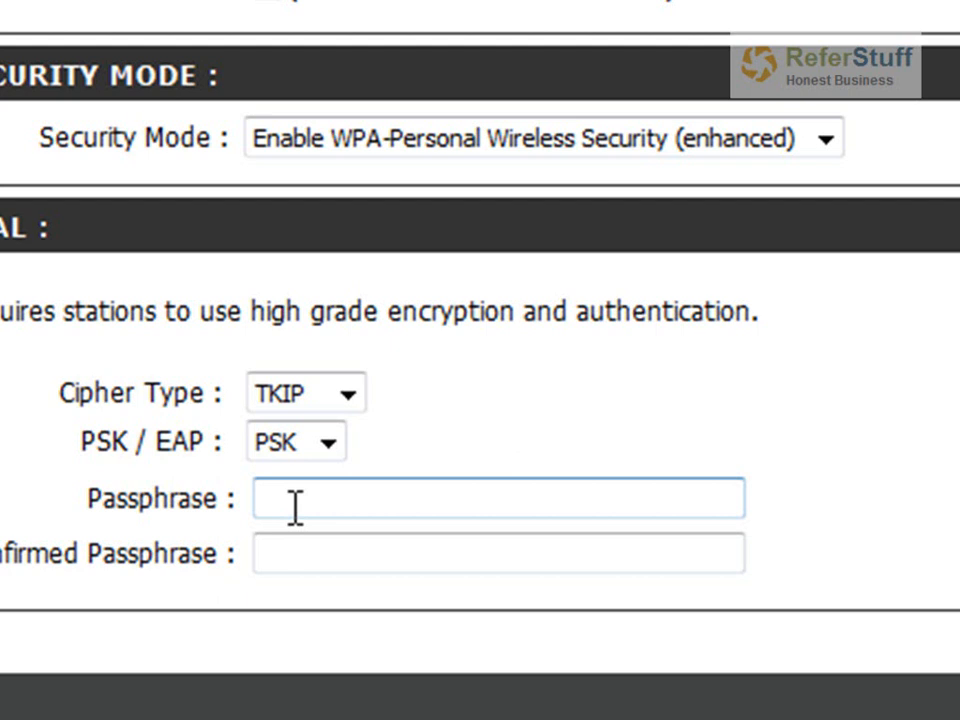
pyautogui.write('•')
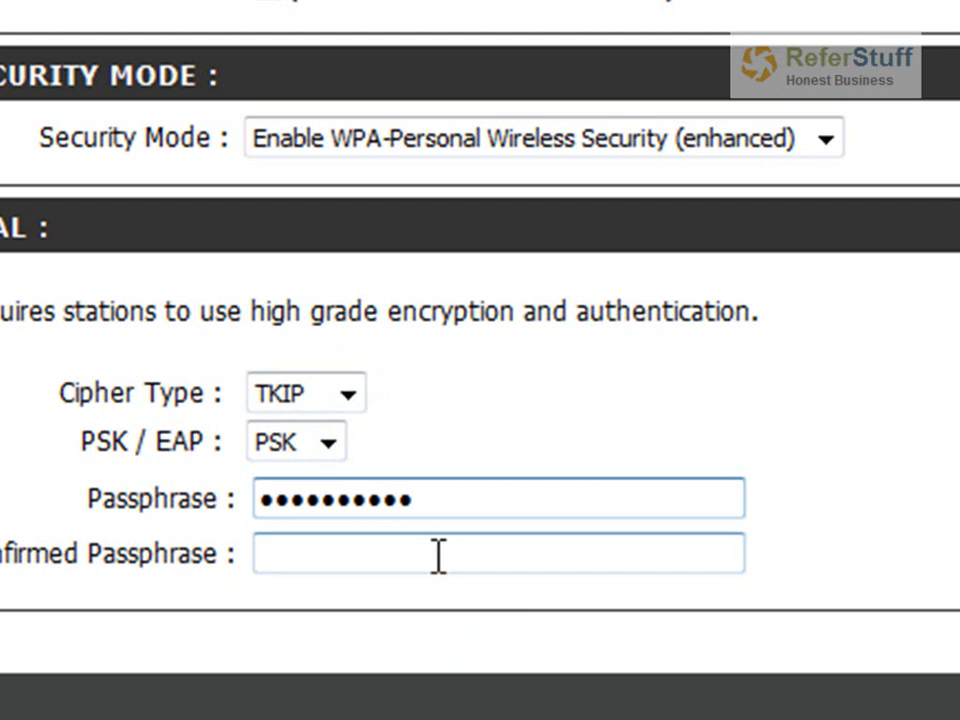
pyautogui.click(497, 553)
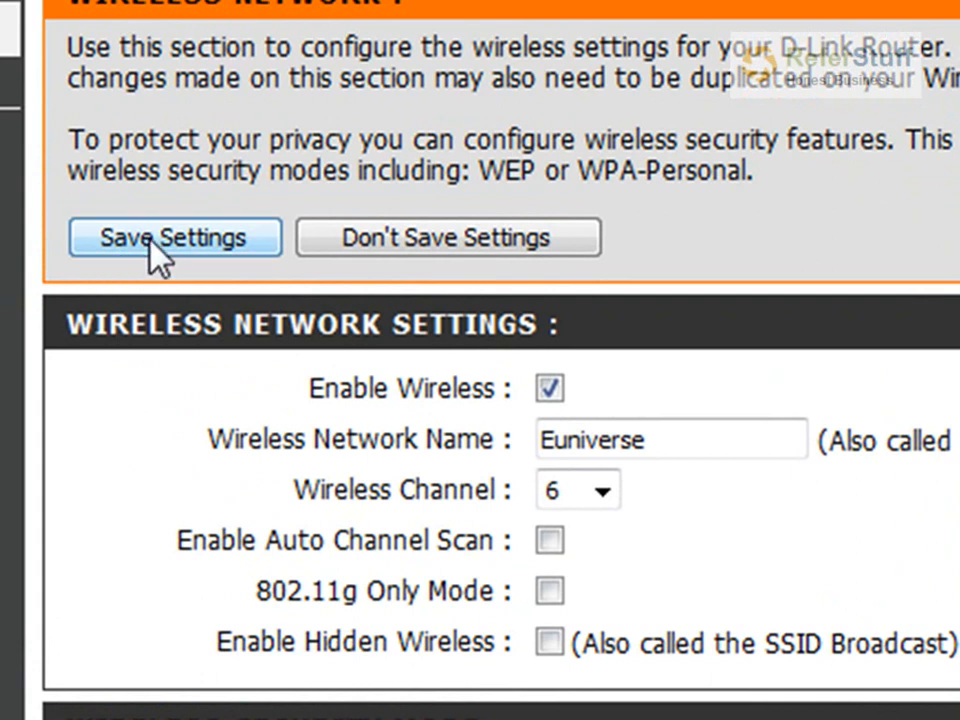
# Step: Save the settings and continue past the 'device is restarting' notice
pyautogui.click(175, 237)
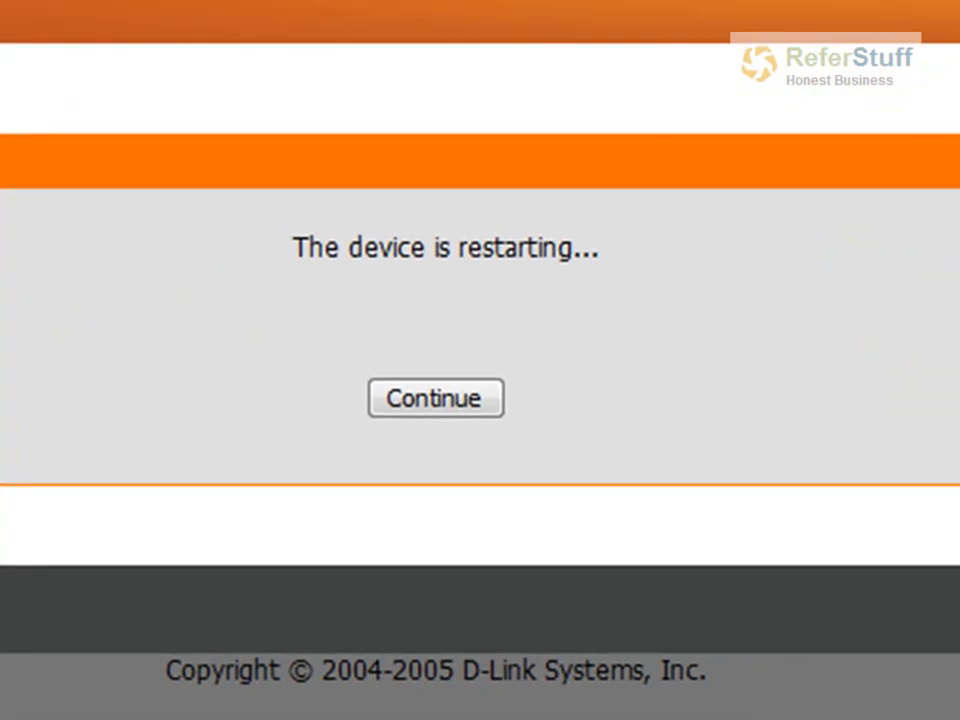
pyautogui.moveTo(420, 460)
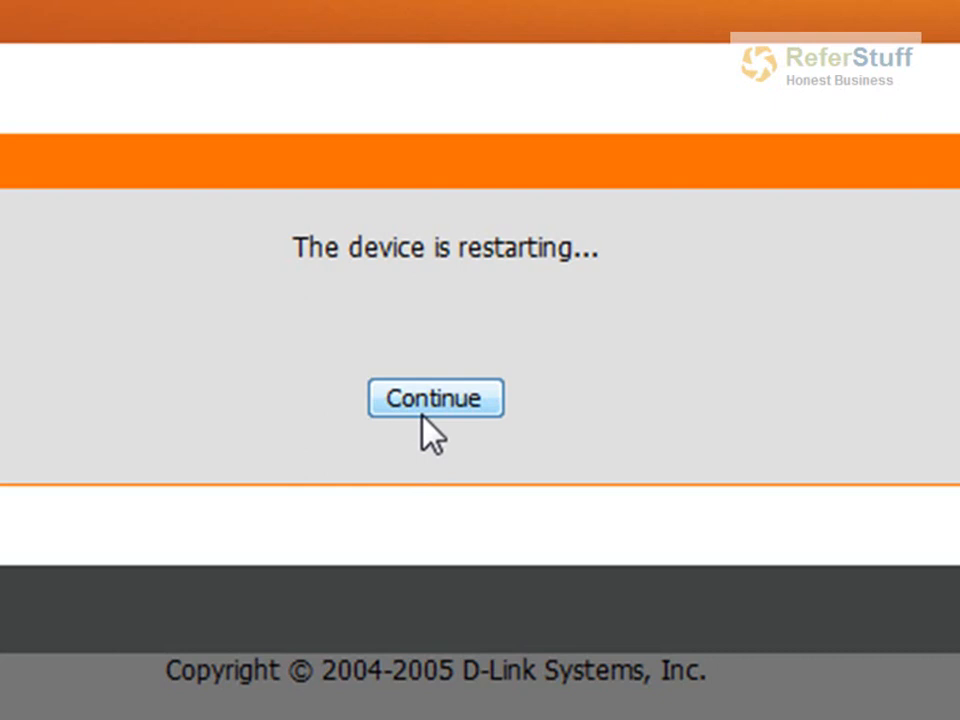
pyautogui.click(435, 398)
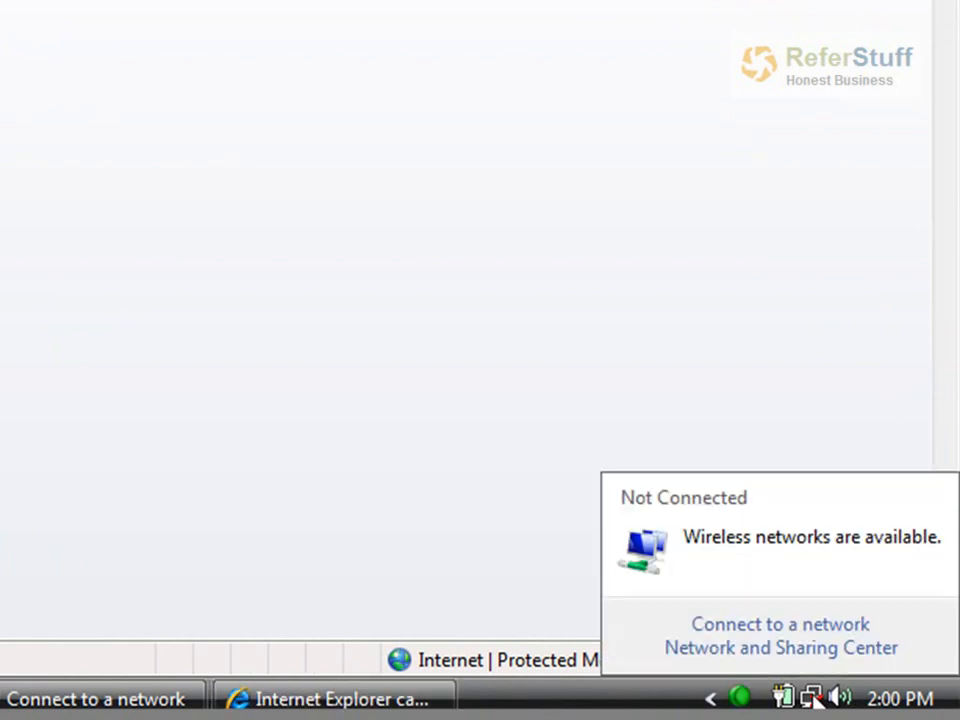
# Step: Open Vista's list of available wireless networks from the system tray
pyautogui.click(780, 623)
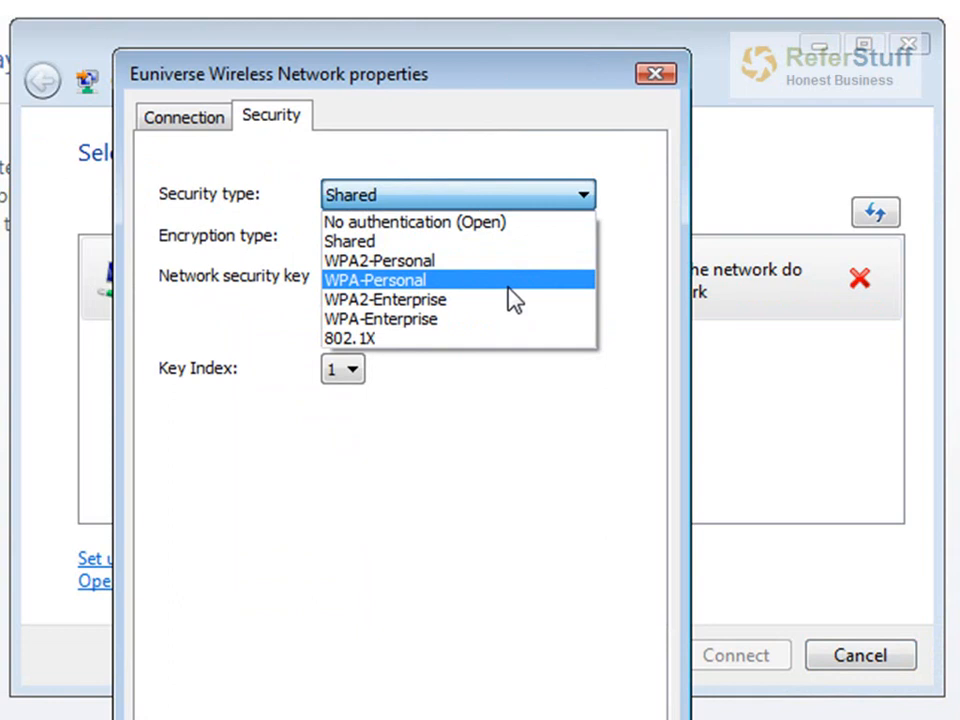
pyautogui.moveTo(513, 300)
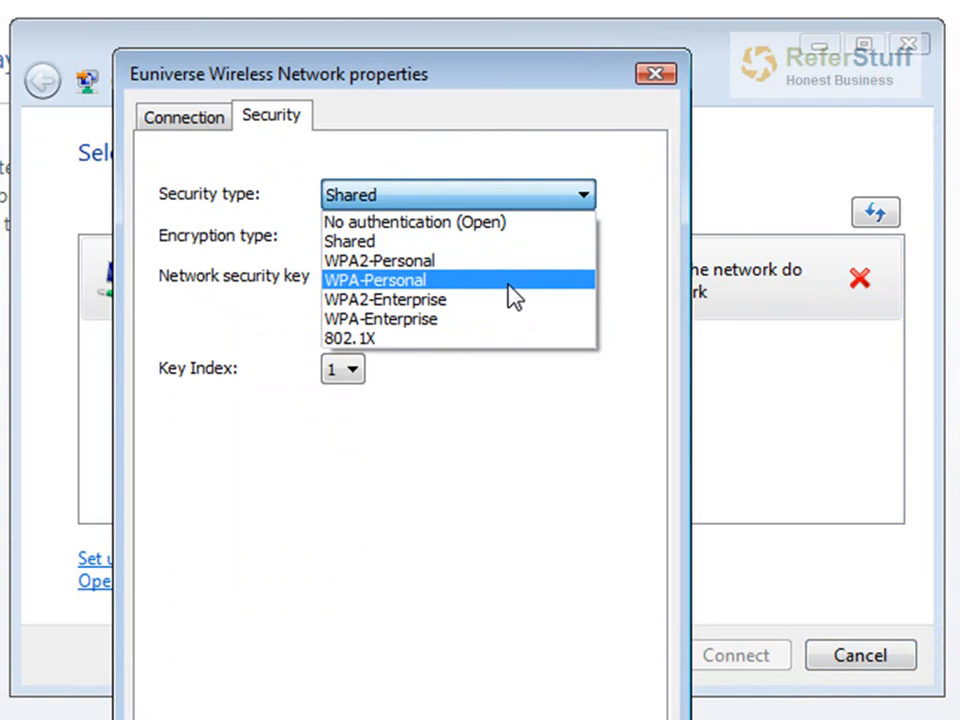
# Step: Set the Euniverse profile to WPA-Personal, TKIP encryption, and enter the network key
pyautogui.click(374, 279)
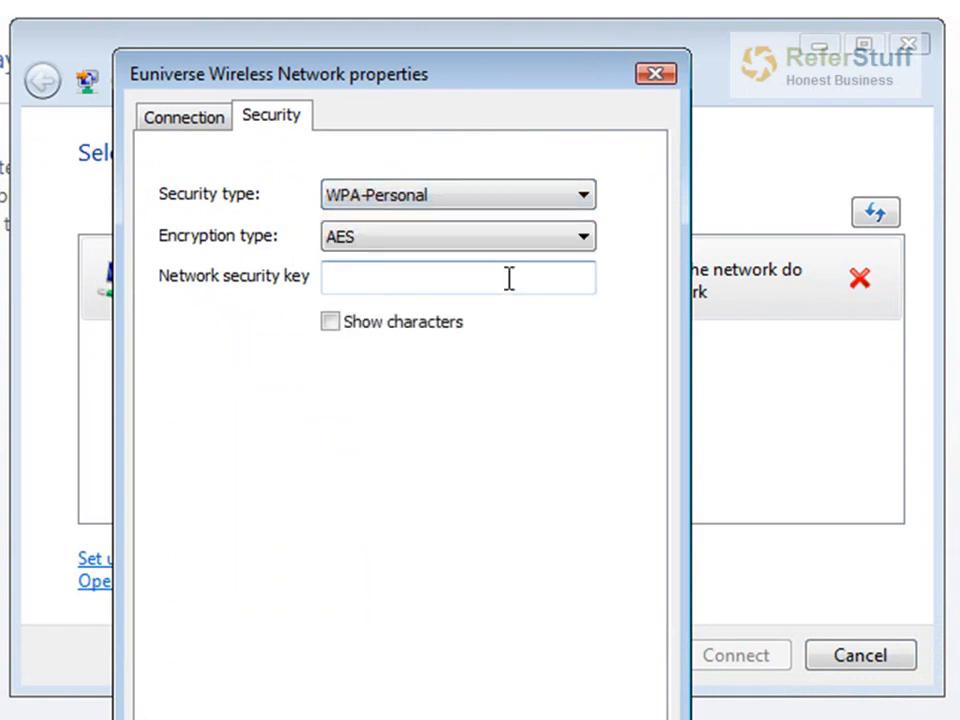
pyautogui.click(583, 236)
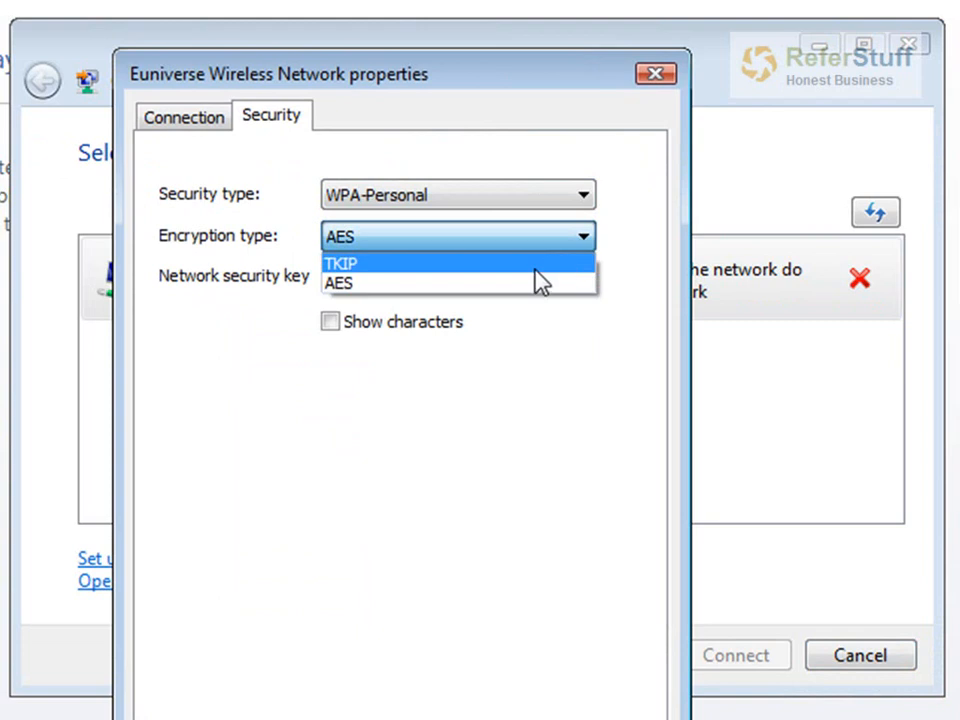
pyautogui.click(340, 263)
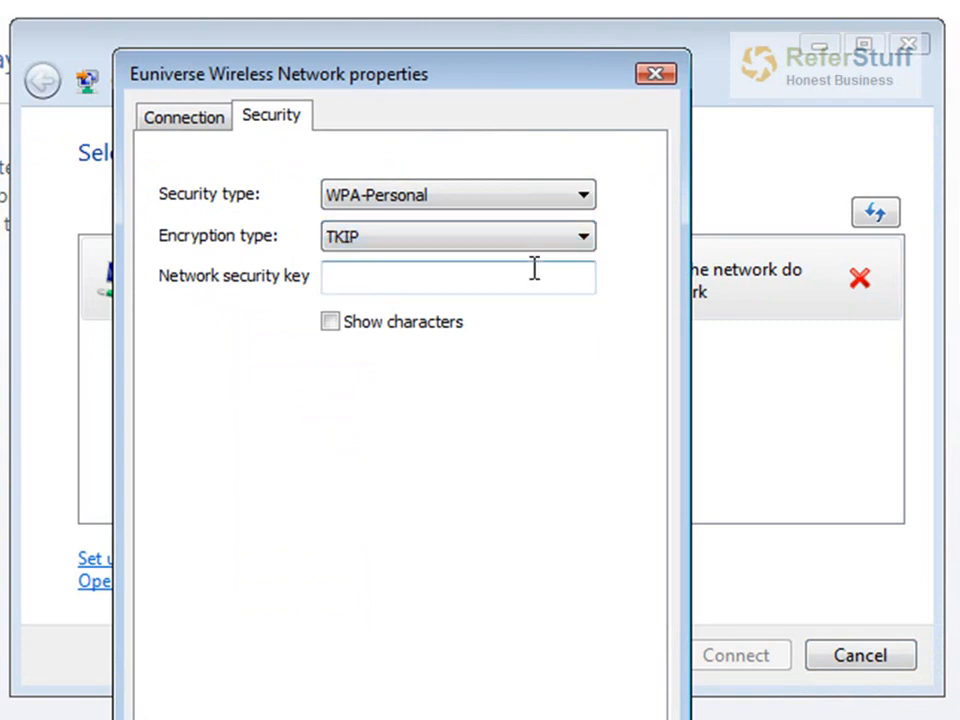
pyautogui.click(458, 277)
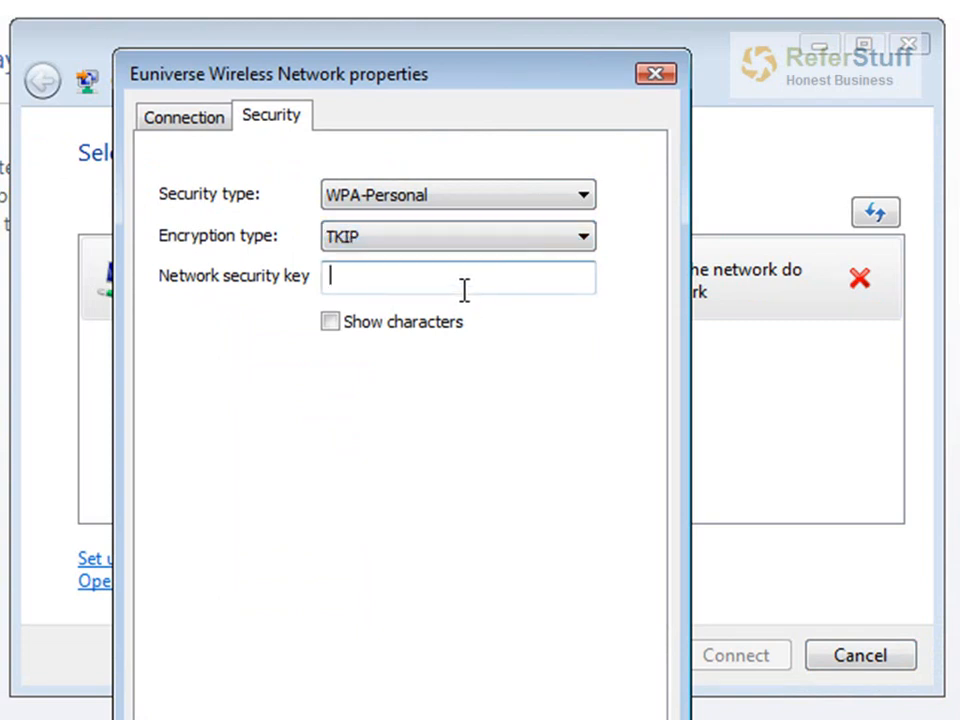
pyautogui.write('••')
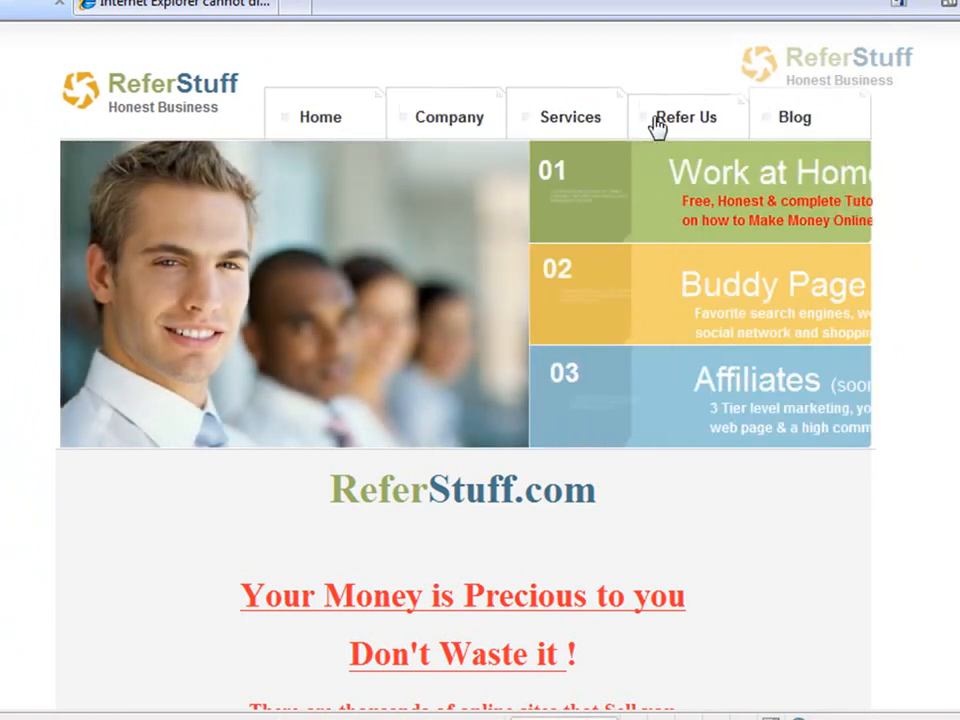
# Step: Open the Refer Us page on the ReferStuff site
pyautogui.click(686, 117)
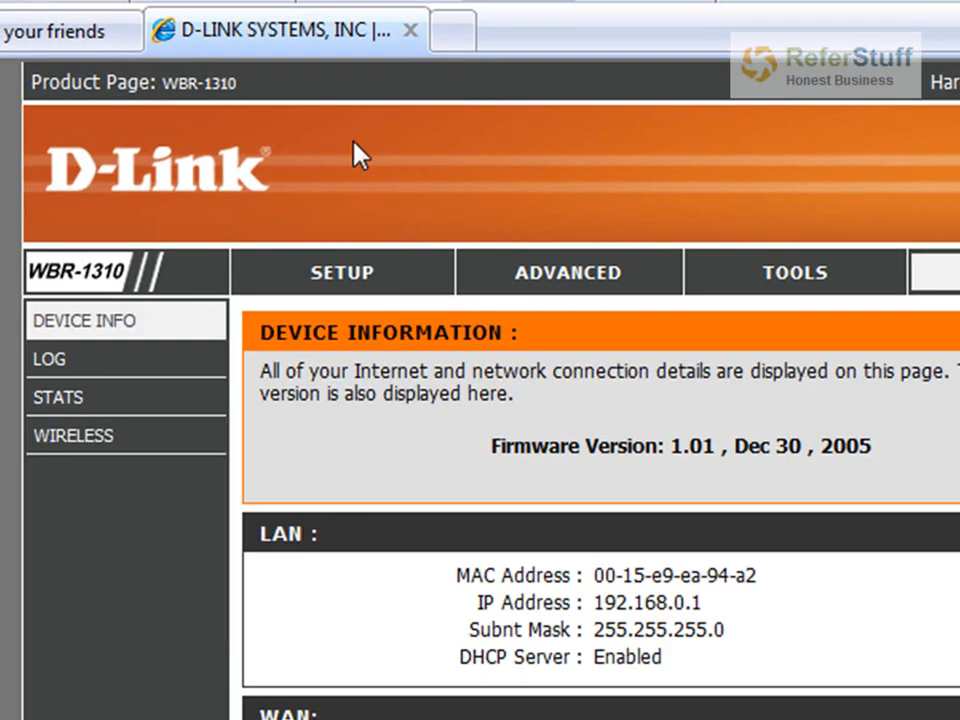
pyautogui.moveTo(568, 272)
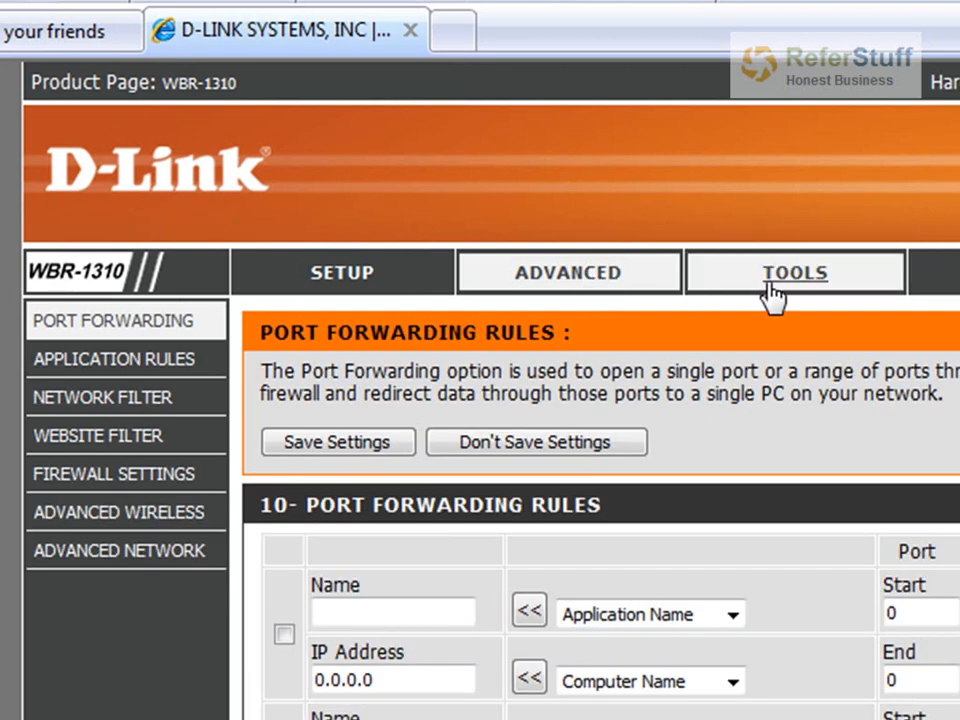
# Step: Go to the router's Tools tab to show the admin and user password settings
pyautogui.click(795, 272)
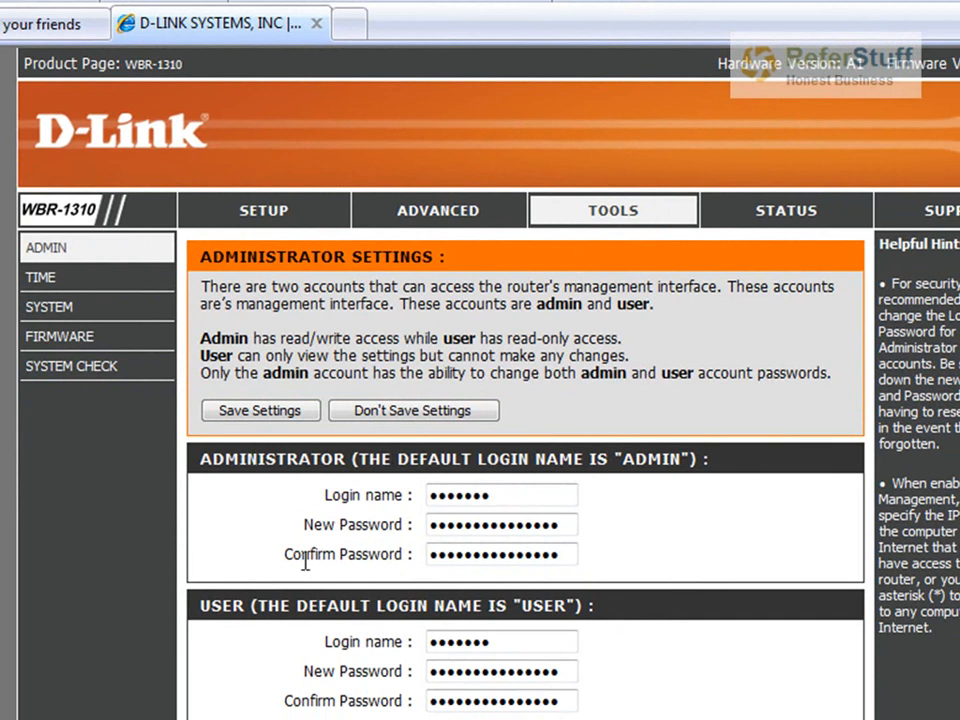
pyautogui.moveTo(350, 460)
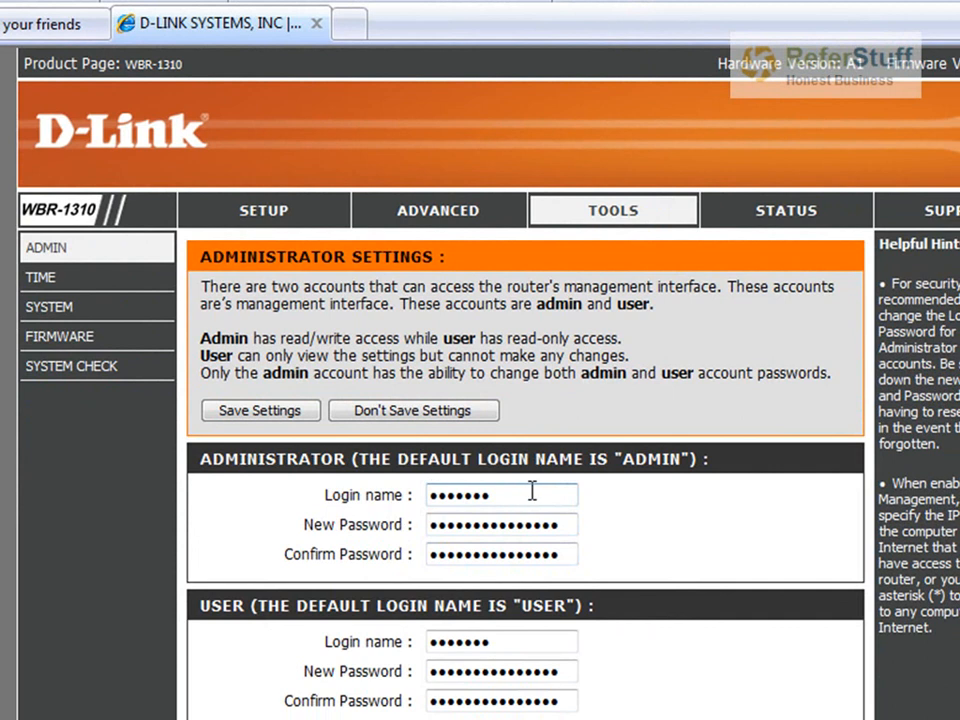
pyautogui.moveTo(427, 554)
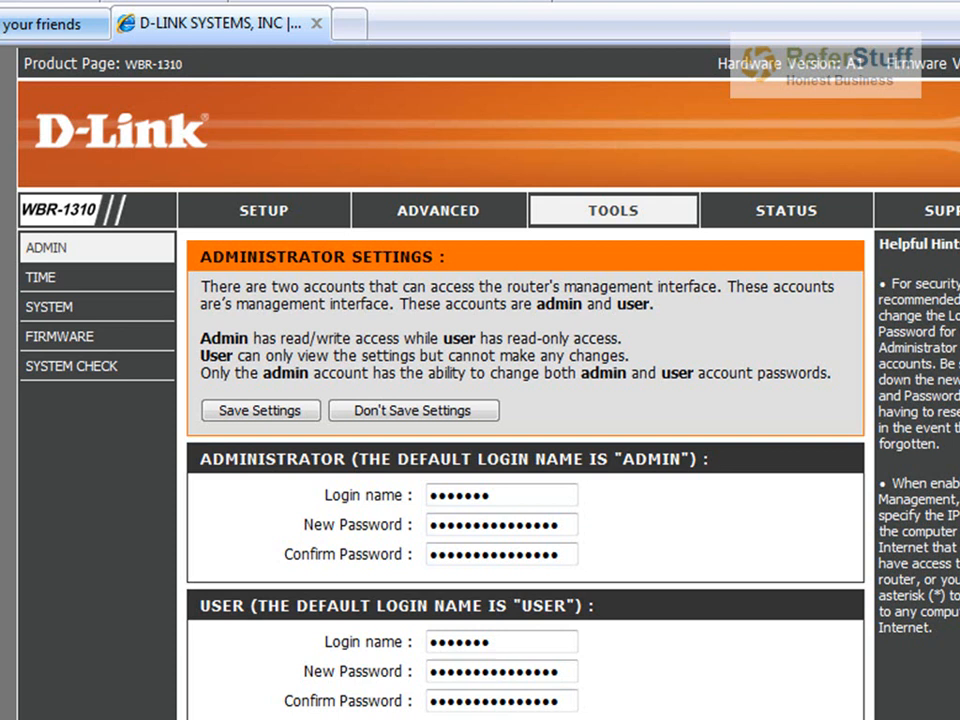
# Step: Save the new admin and user passwords, then return to the ReferStuff tab
pyautogui.click(50, 23)
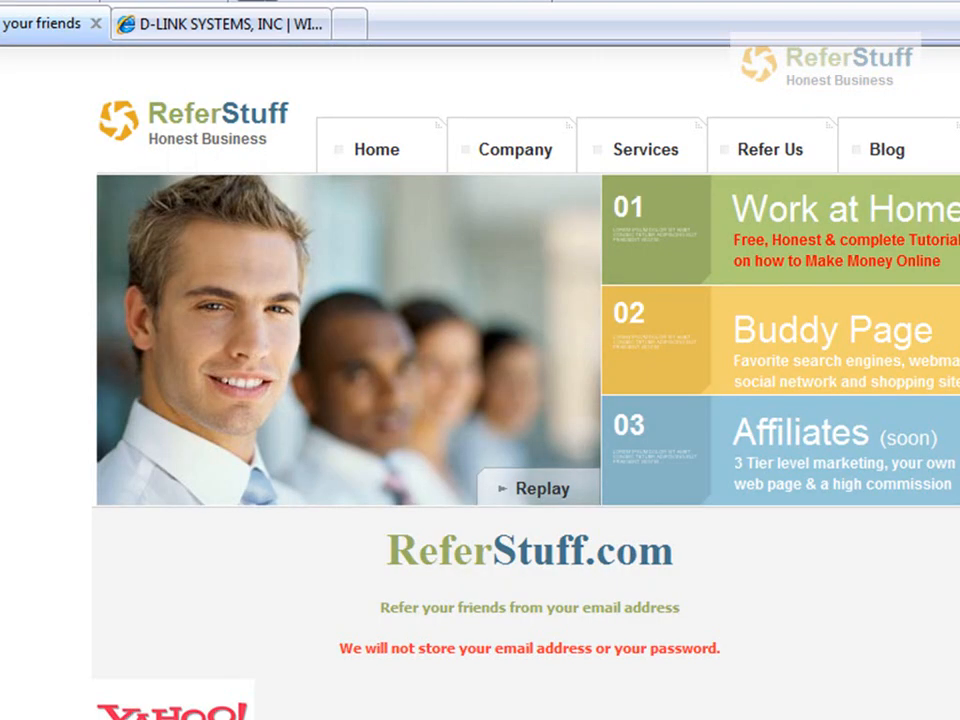